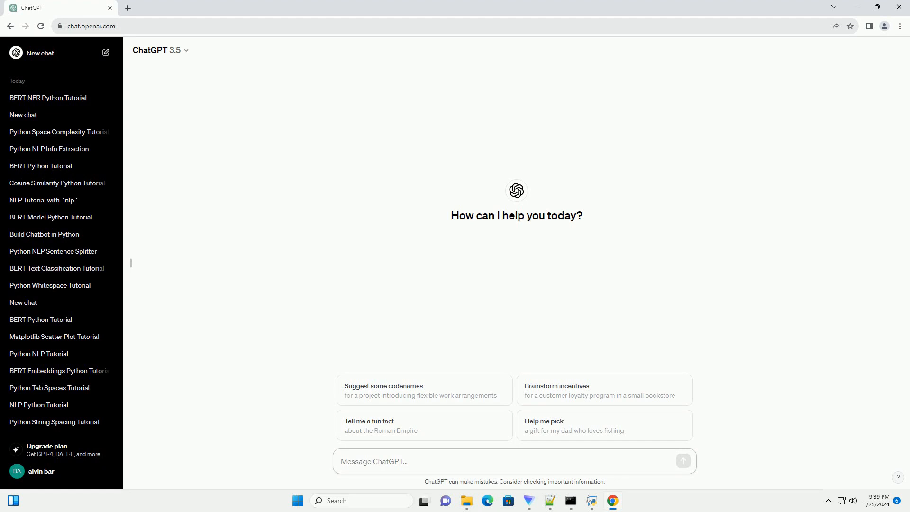
# Ask ChatGPT for a step-by-step tutorial on changing a Conda environment's Python version
pyautogui.click(429, 461)
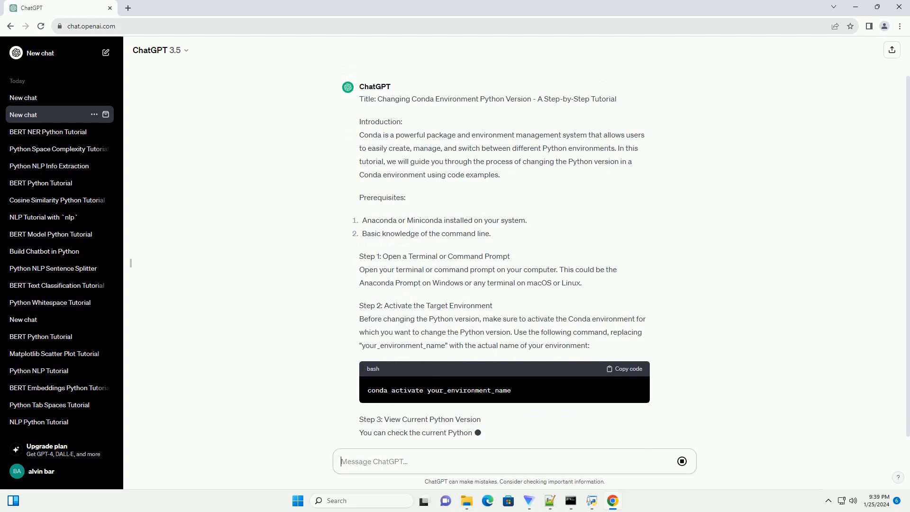
# Scroll down through the streaming tutorial until it reaches deactivation and the Conclusion
pyautogui.scroll(-3)
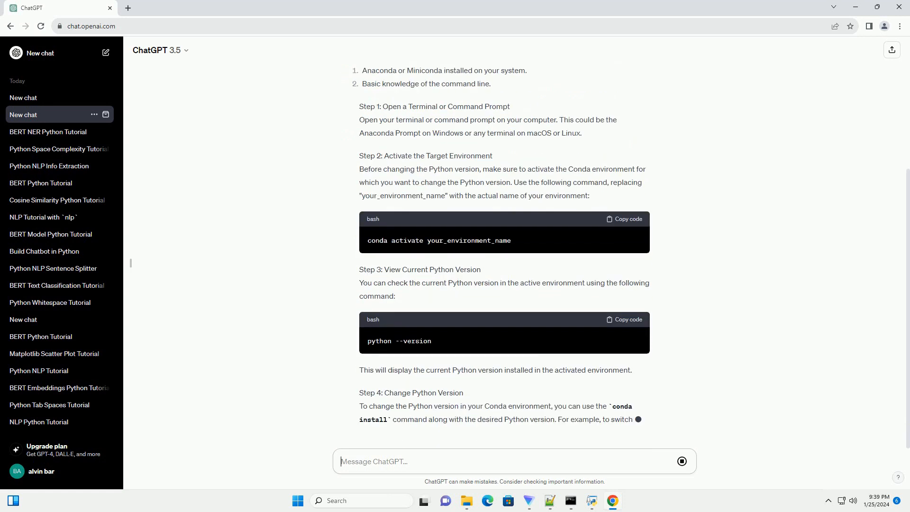
pyautogui.scroll(-3)
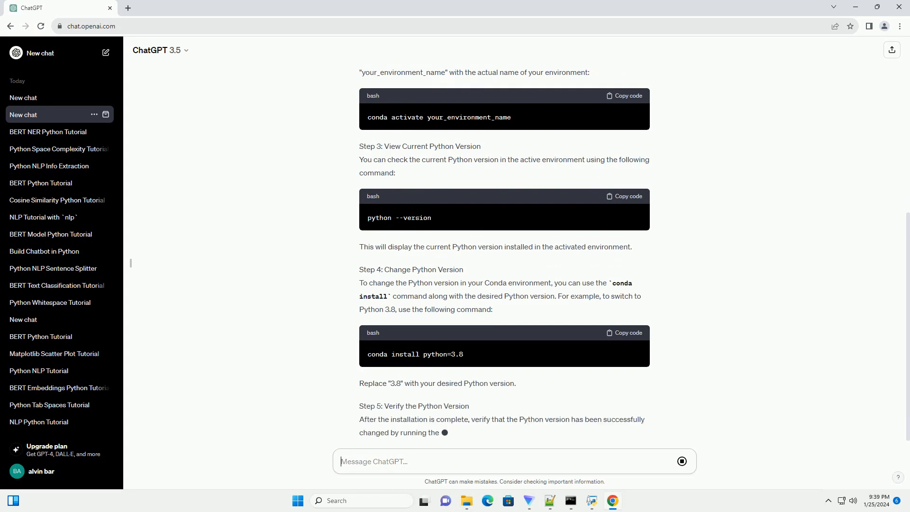
pyautogui.scroll(-3)
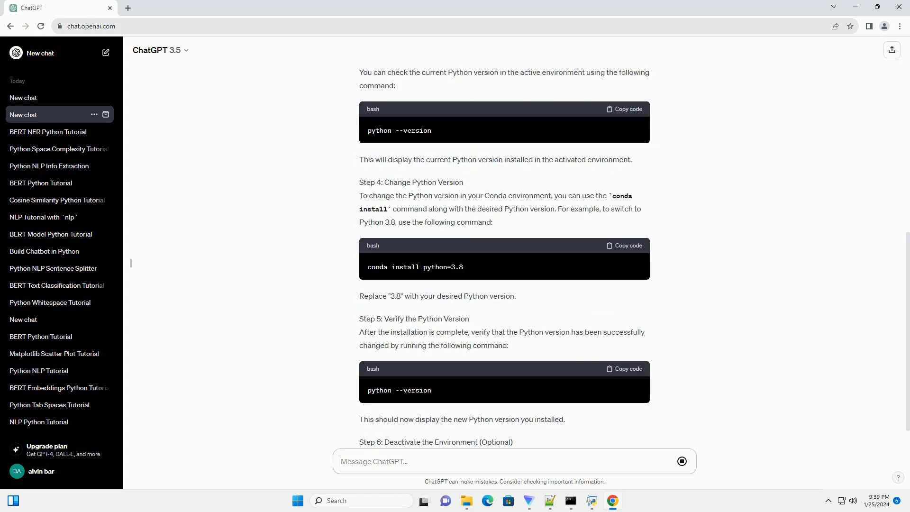
pyautogui.scroll(-3)
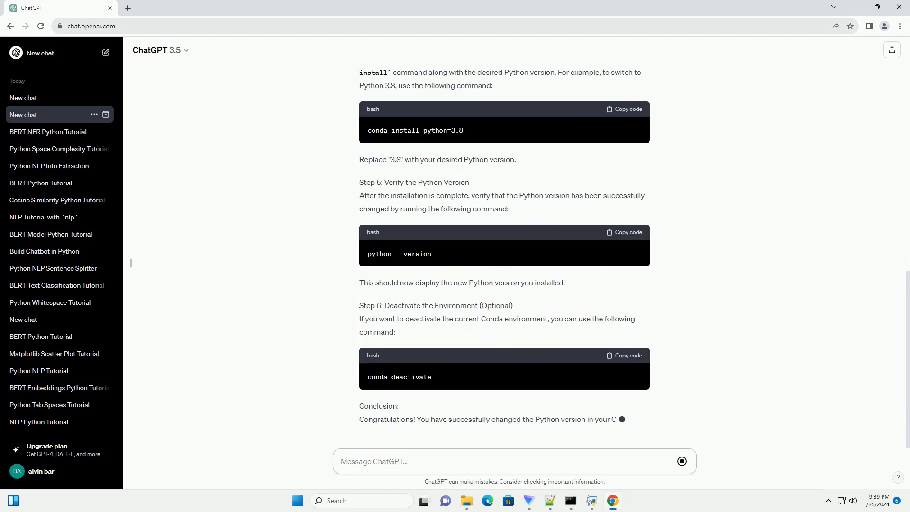
pyautogui.scroll(-3)
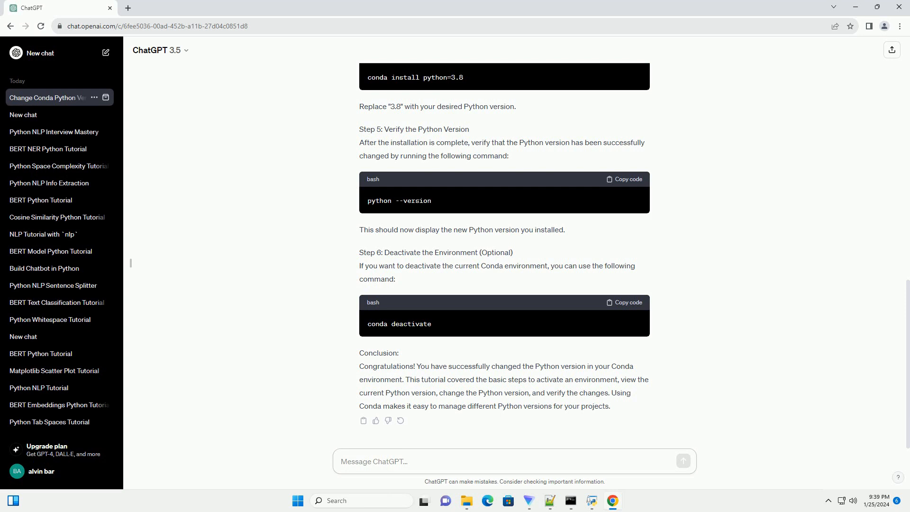
pyautogui.click(514, 461)
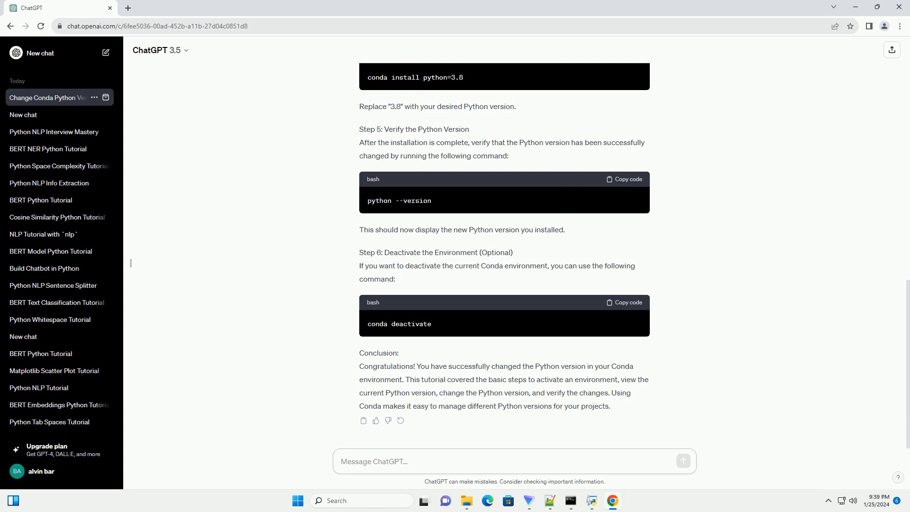
pyautogui.click(514, 461)
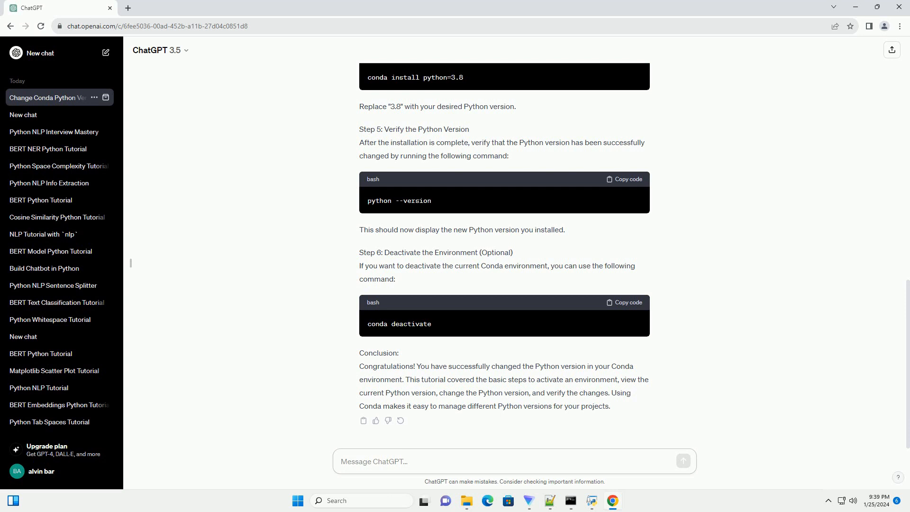
pyautogui.click(514, 461)
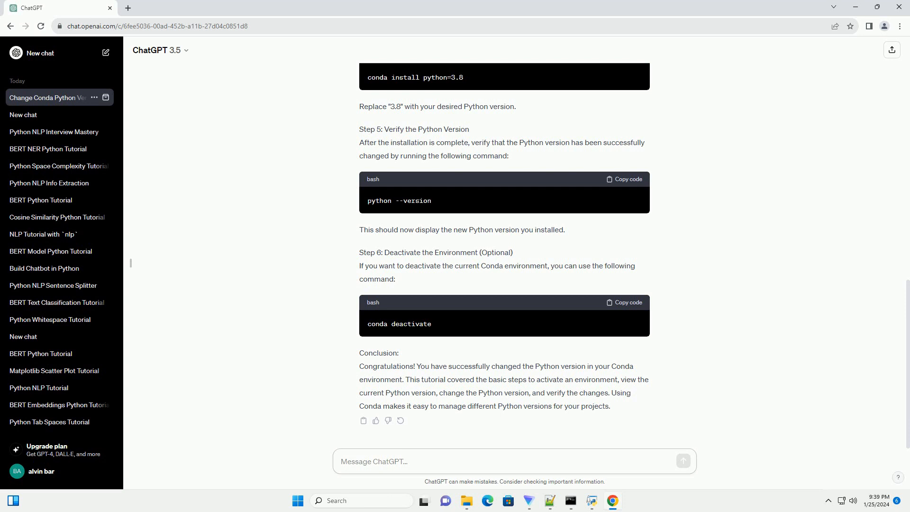
pyautogui.click(511, 461)
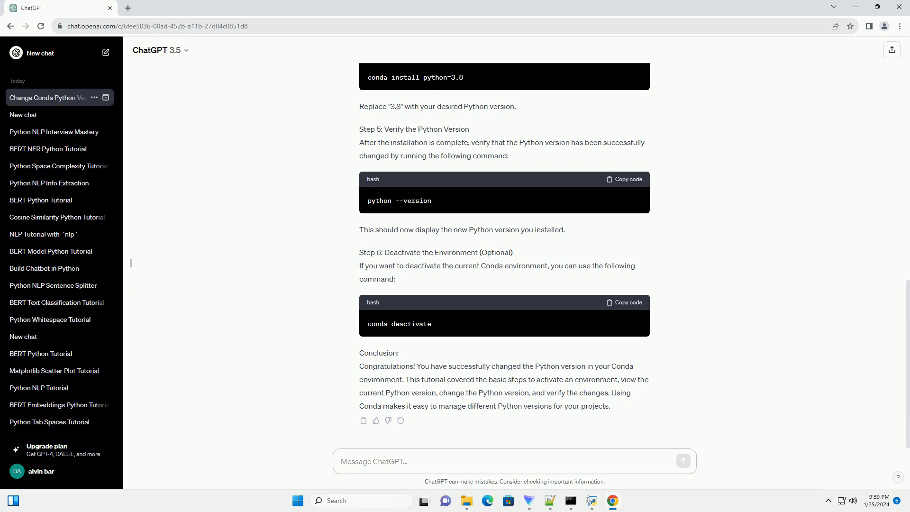
pyautogui.click(514, 461)
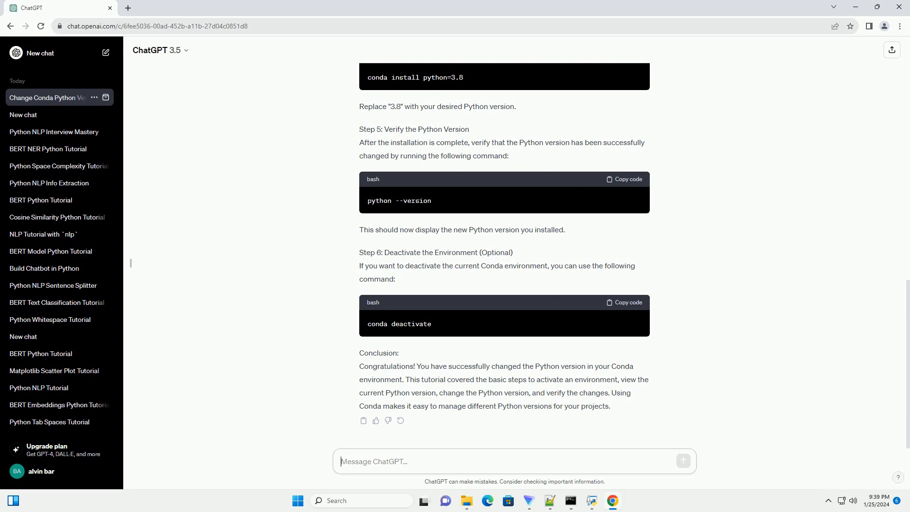